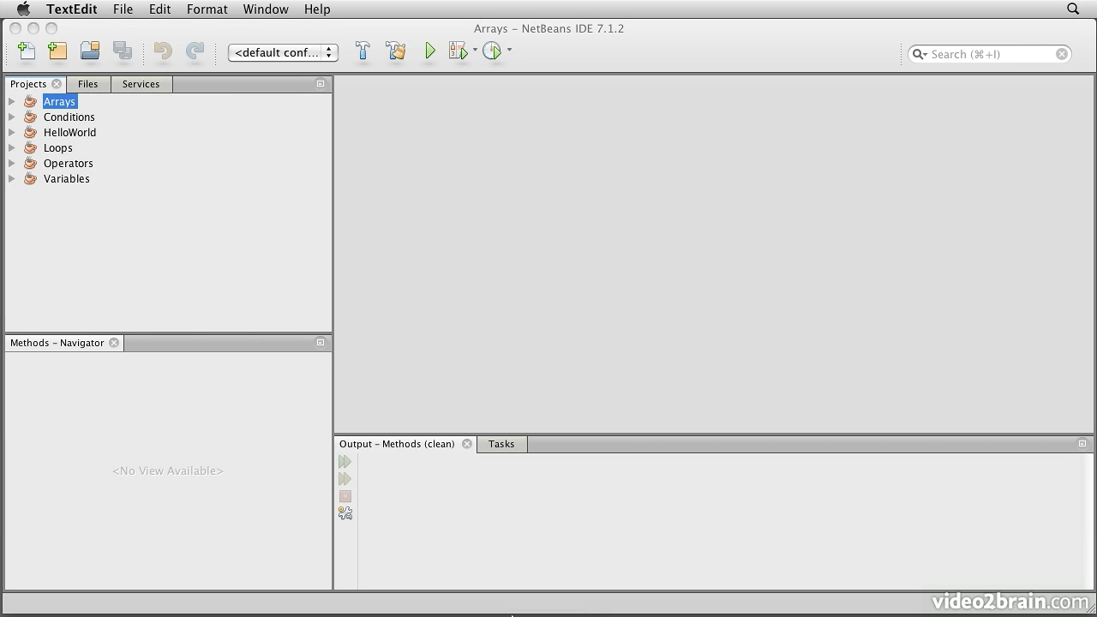
{"action": "mouse_move", "coordinate": [385, 426]}
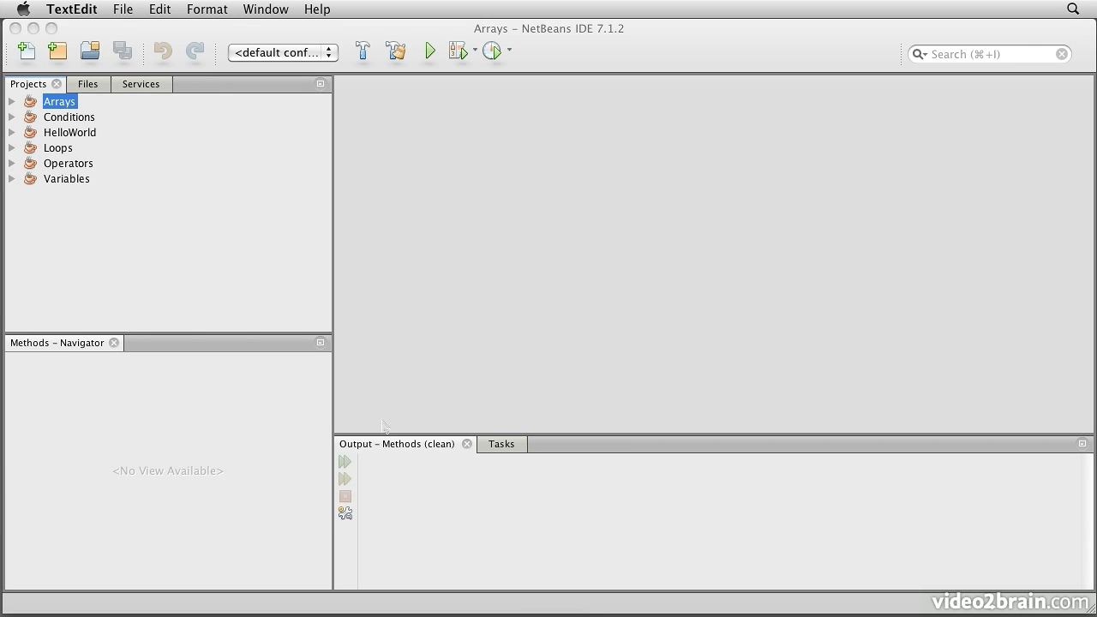
Create a Java Application project named Methods whose main averages a float array.
{"action": "left_click", "coordinate": [56, 51]}
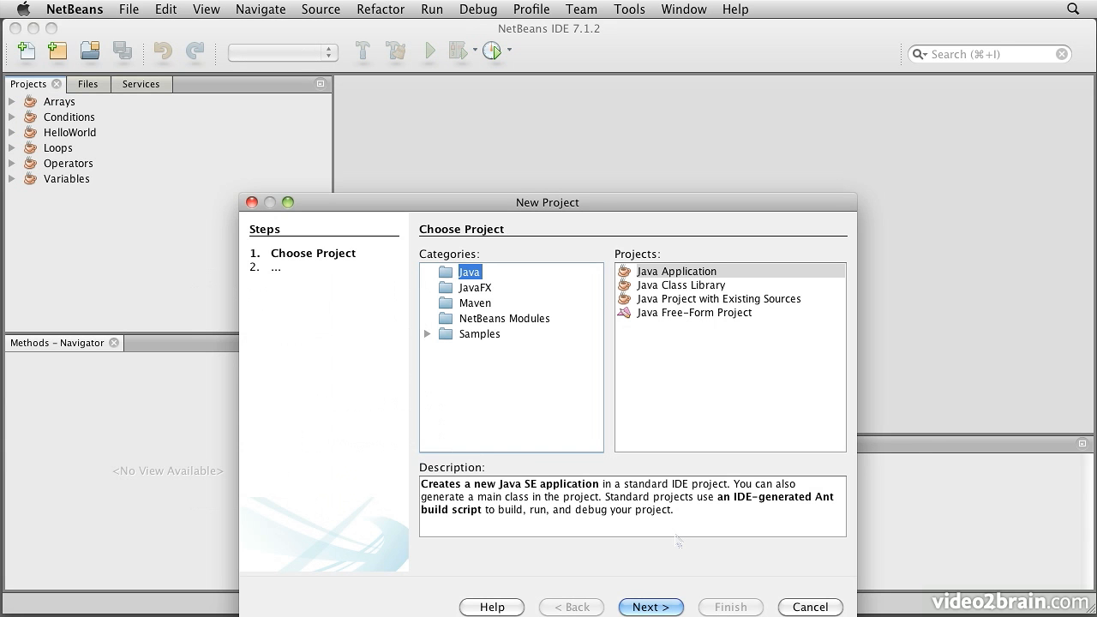
{"action": "left_click", "coordinate": [651, 607]}
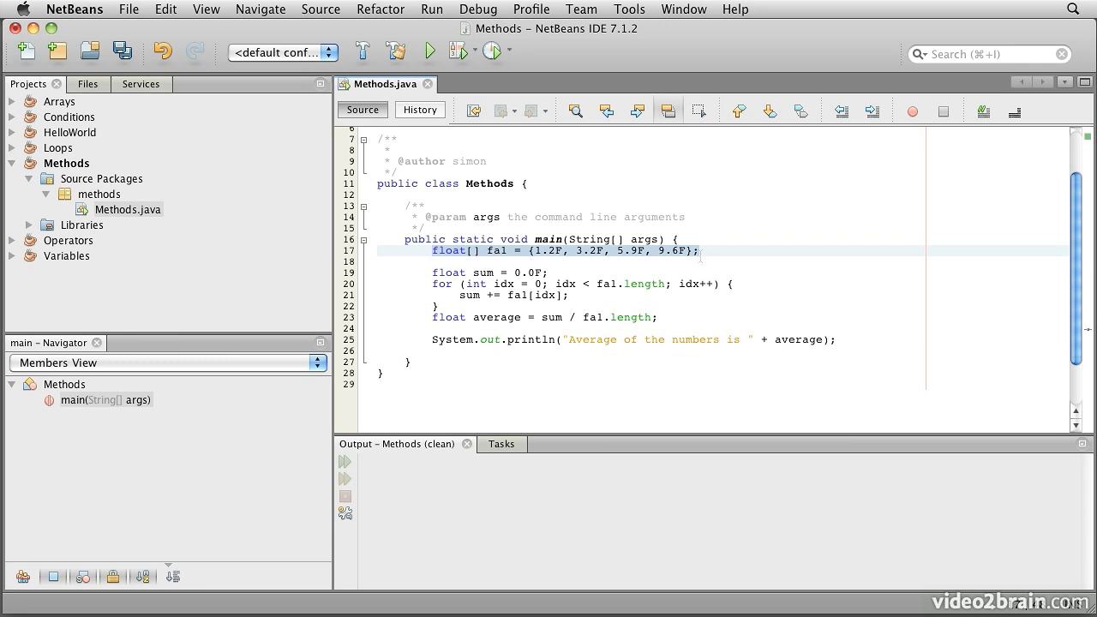
{"action": "left_click", "coordinate": [506, 251]}
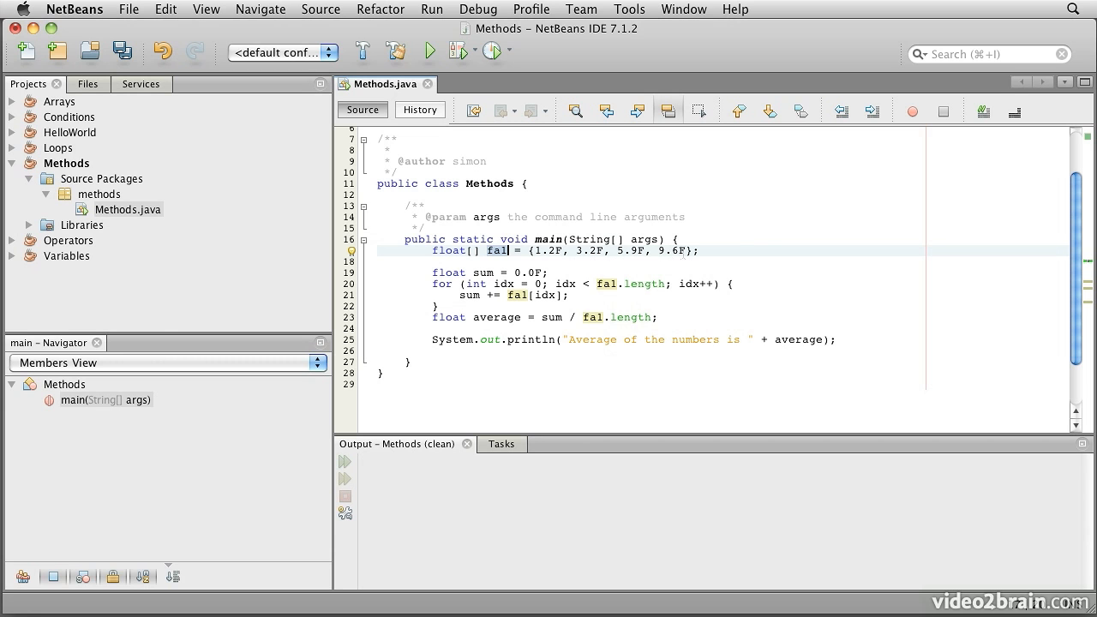
{"action": "left_click", "coordinate": [489, 273]}
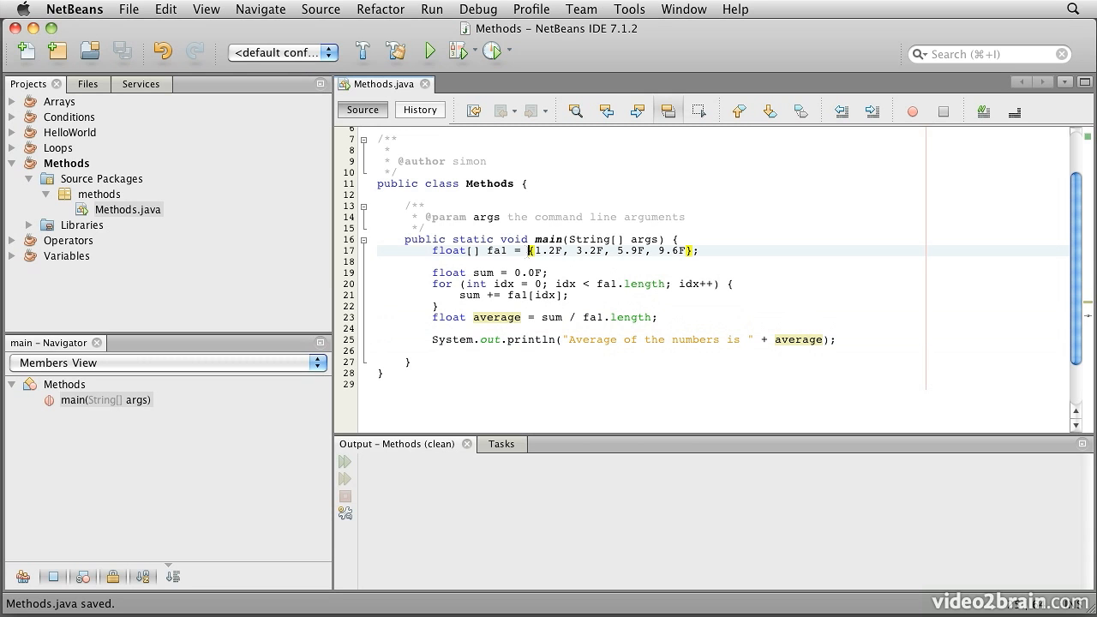
{"action": "left_click", "coordinate": [644, 262]}
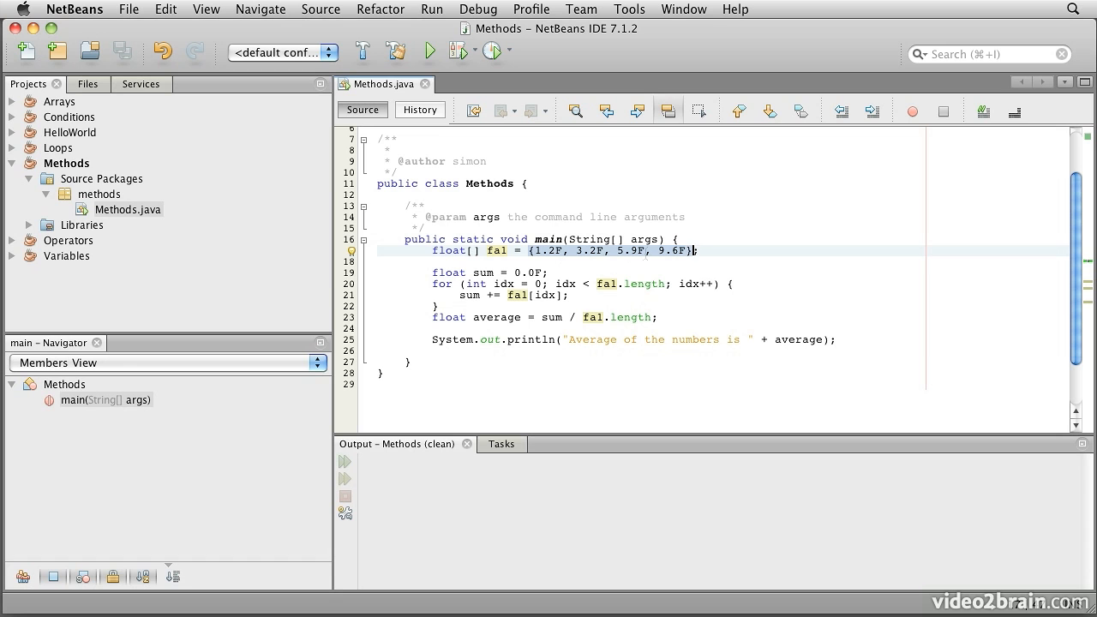
Run the Methods program and confirm the Output shows an average of 4.9750004.
{"action": "left_click", "coordinate": [428, 51]}
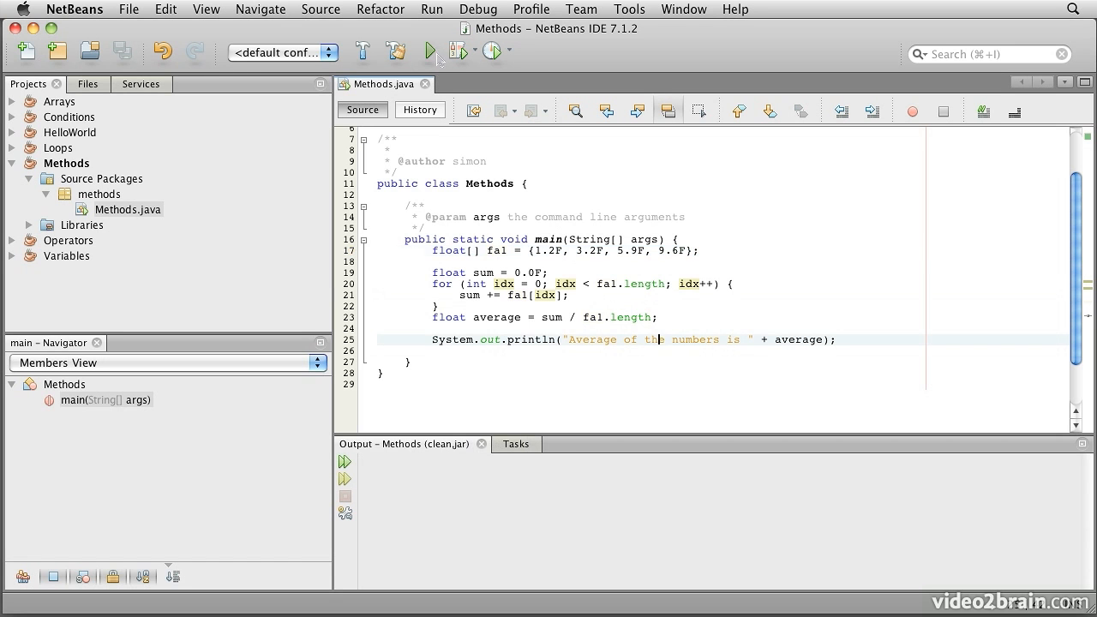
{"action": "left_click", "coordinate": [429, 52]}
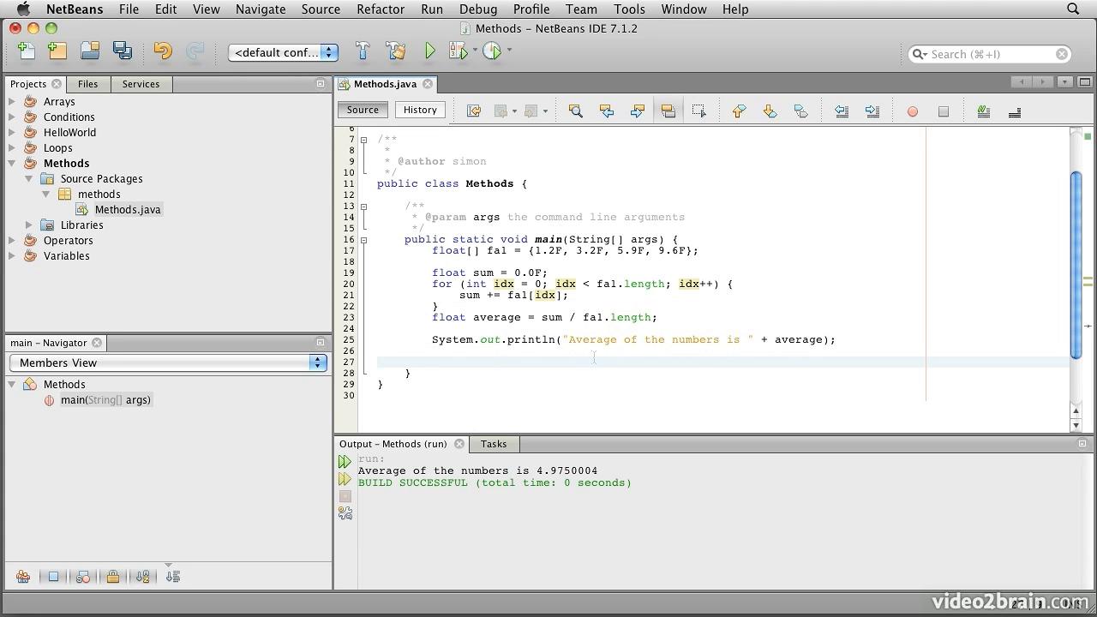
Add the fa2 array, summing loop and println, then save and run to print 5.5166664.
{"action": "left_click", "coordinate": [433, 361]}
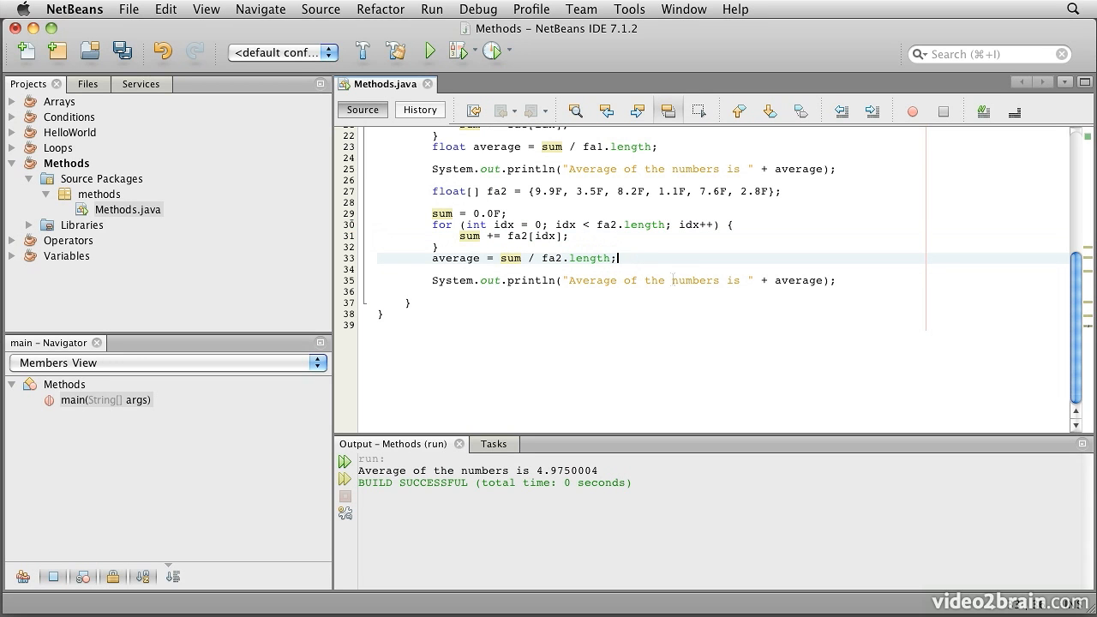
{"action": "key", "text": "cmd+s"}
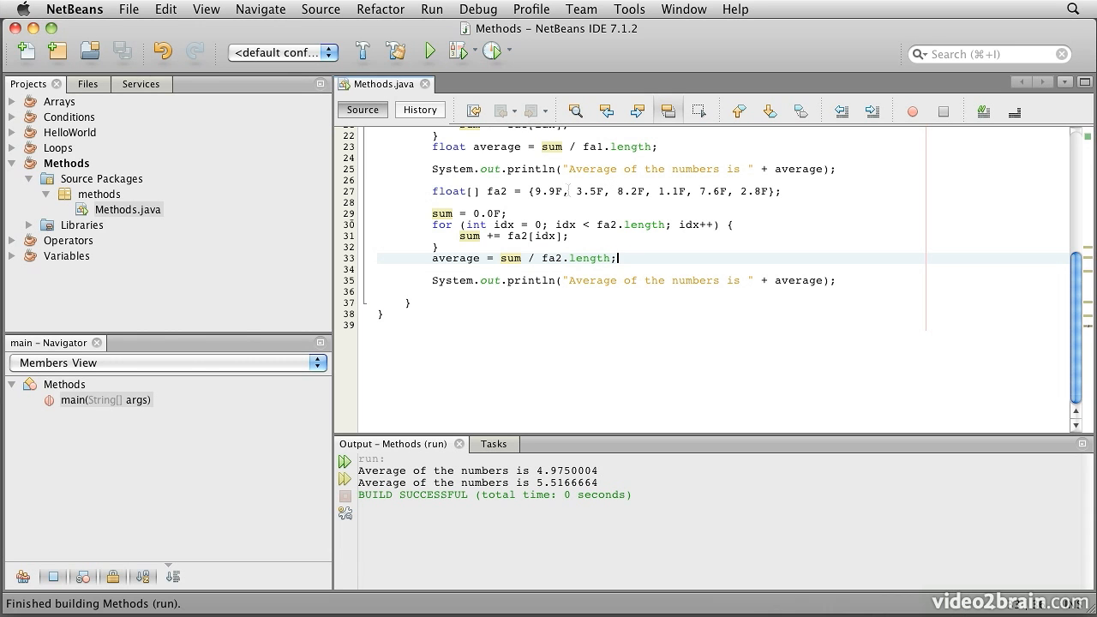
{"action": "mouse_move", "coordinate": [638, 396]}
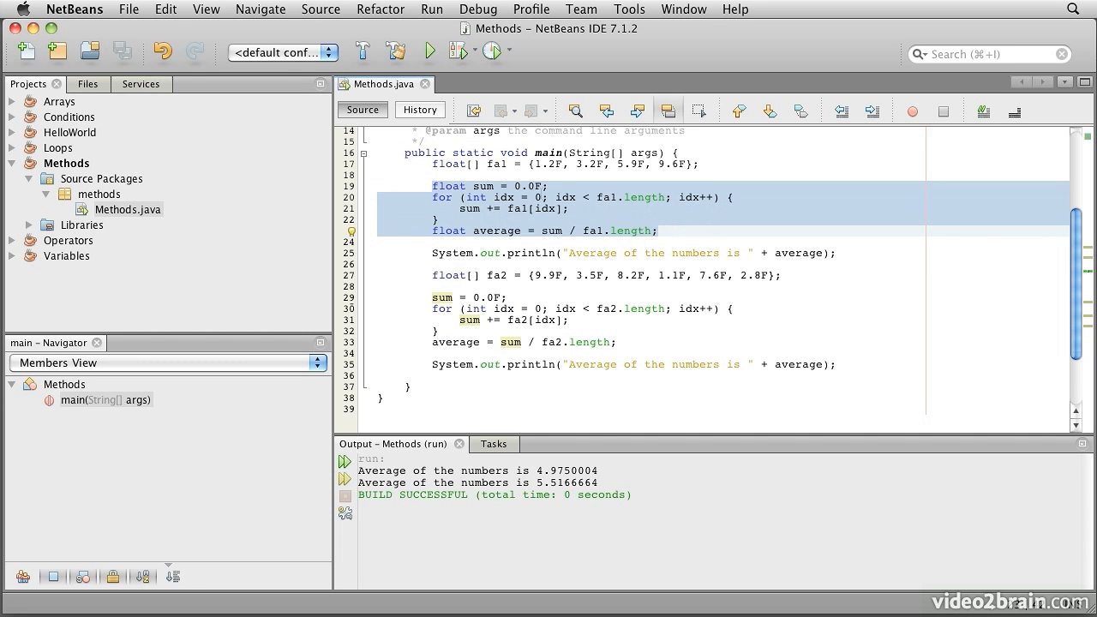
{"action": "left_click", "coordinate": [660, 231]}
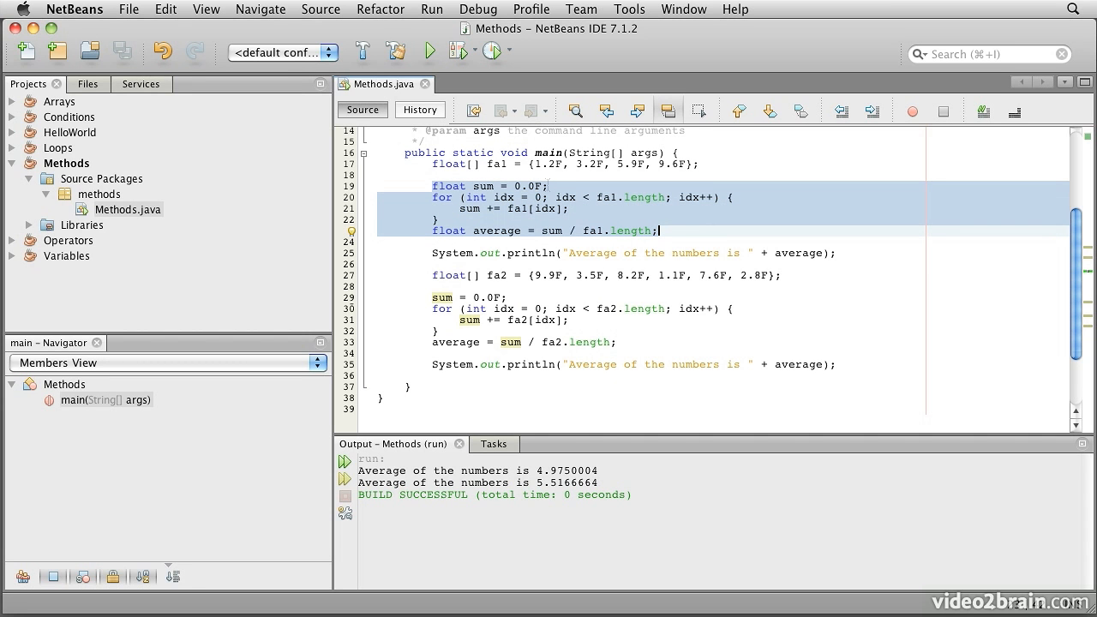
{"action": "left_click", "coordinate": [467, 208]}
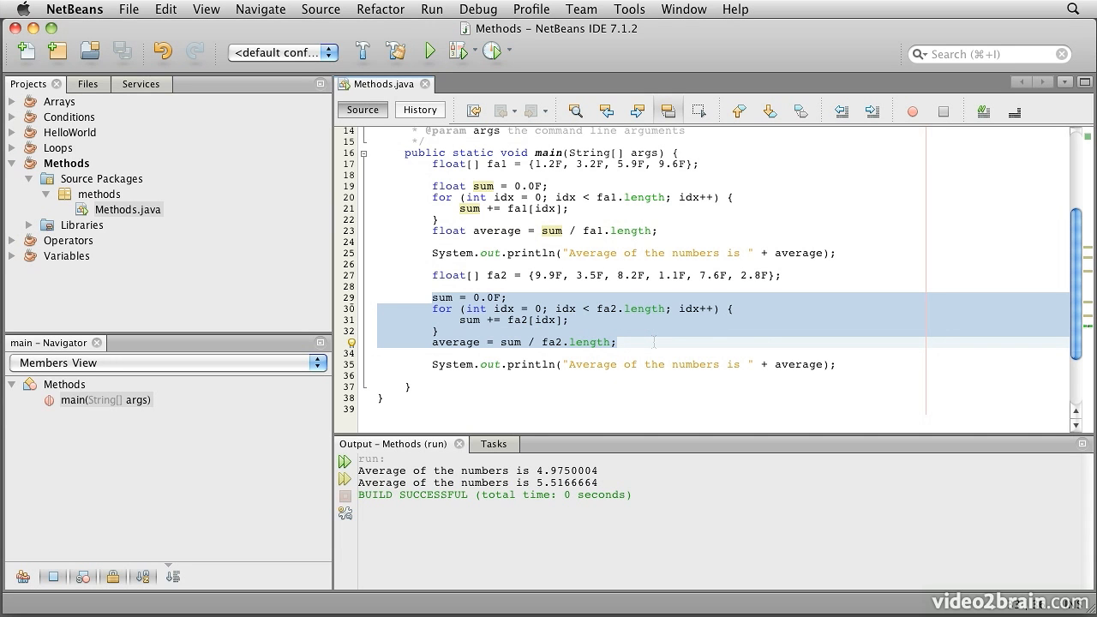
{"action": "left_click", "coordinate": [619, 342]}
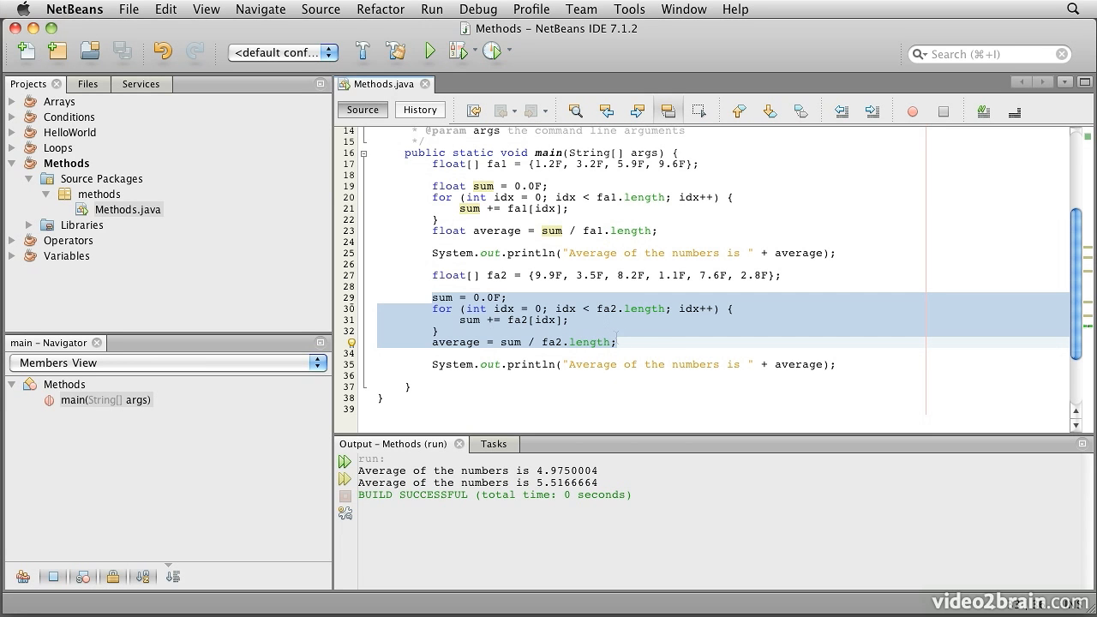
{"action": "left_click", "coordinate": [626, 342]}
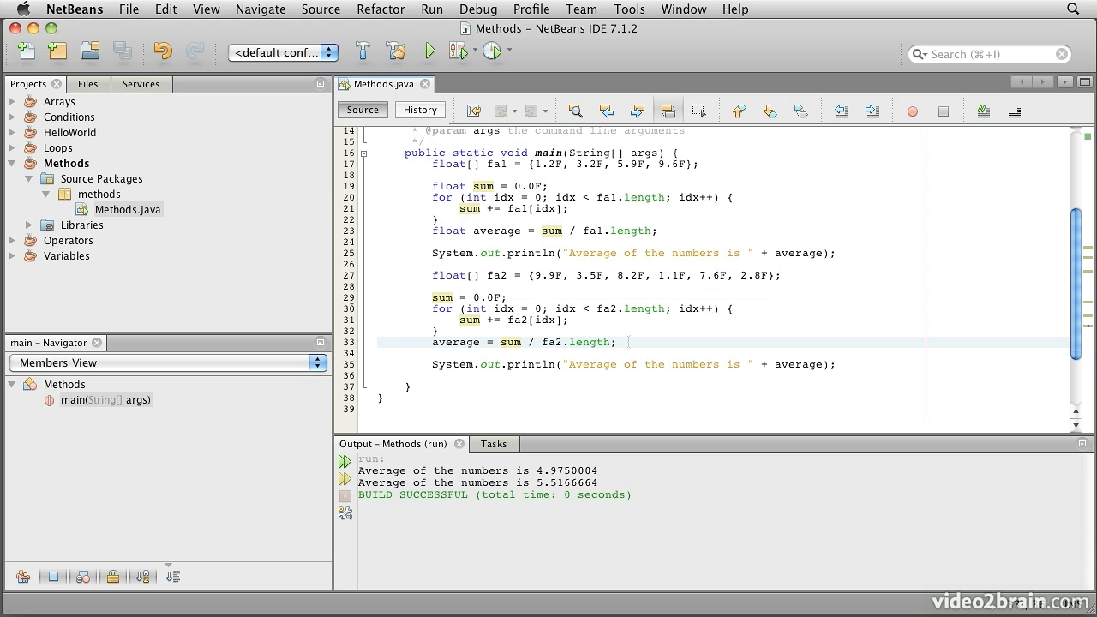
{"action": "left_click_drag", "start_coordinate": [443, 297], "coordinate": [616, 342]}
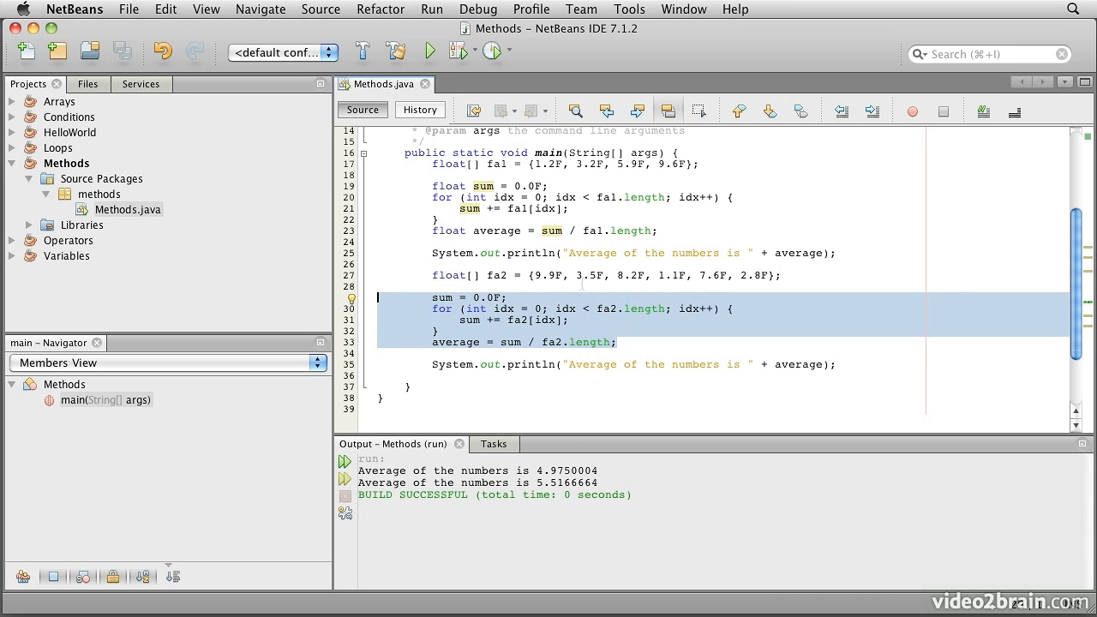
{"action": "mouse_move", "coordinate": [581, 283]}
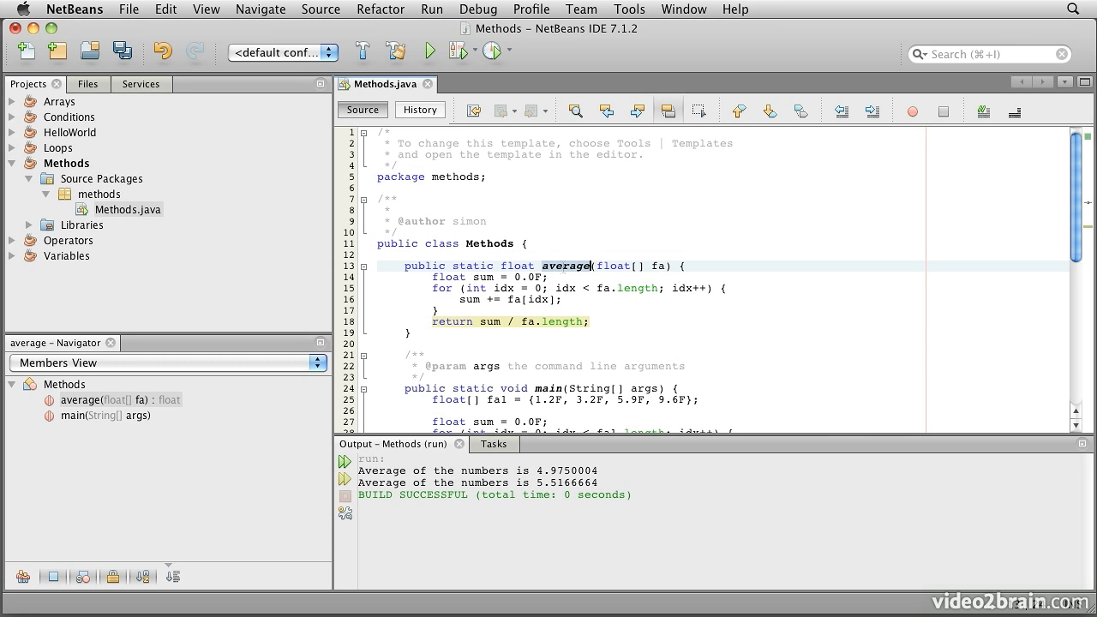
Review the new static average(float[] fa) method returning sum / fa.length.
{"action": "left_click", "coordinate": [517, 266]}
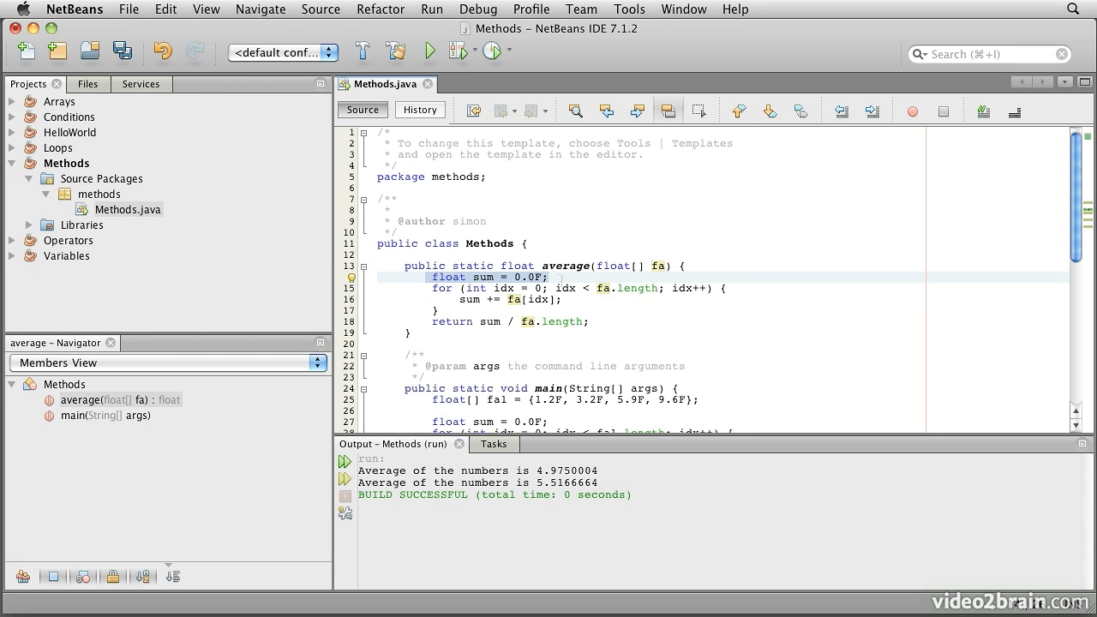
Walk through average's sum variable, its sum / length return and float return type.
{"action": "left_click", "coordinate": [482, 277]}
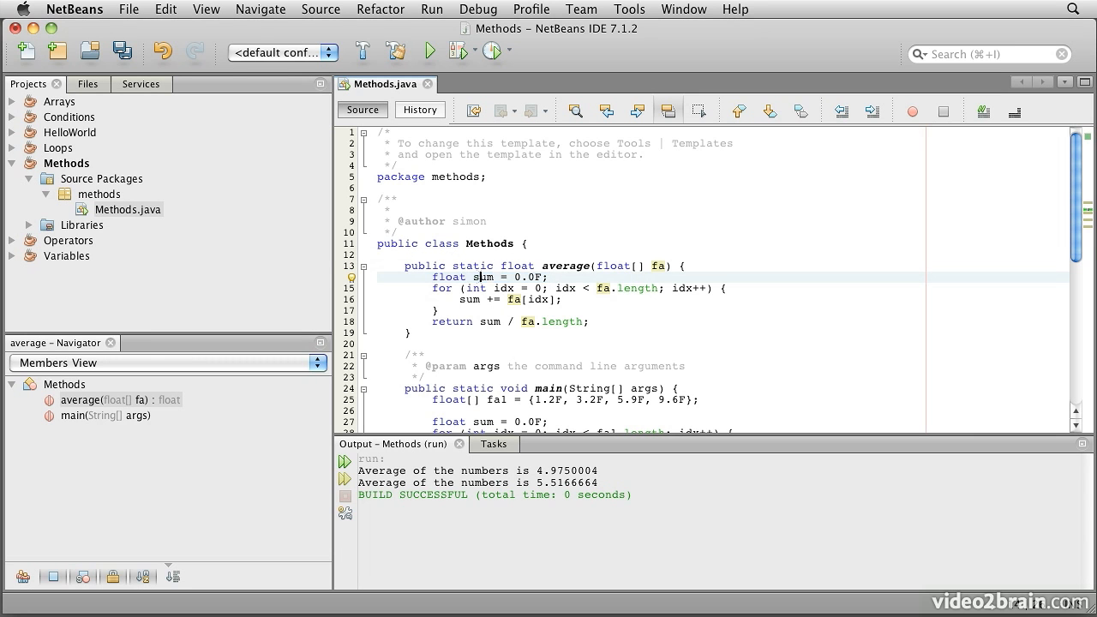
{"action": "double_click", "coordinate": [484, 276]}
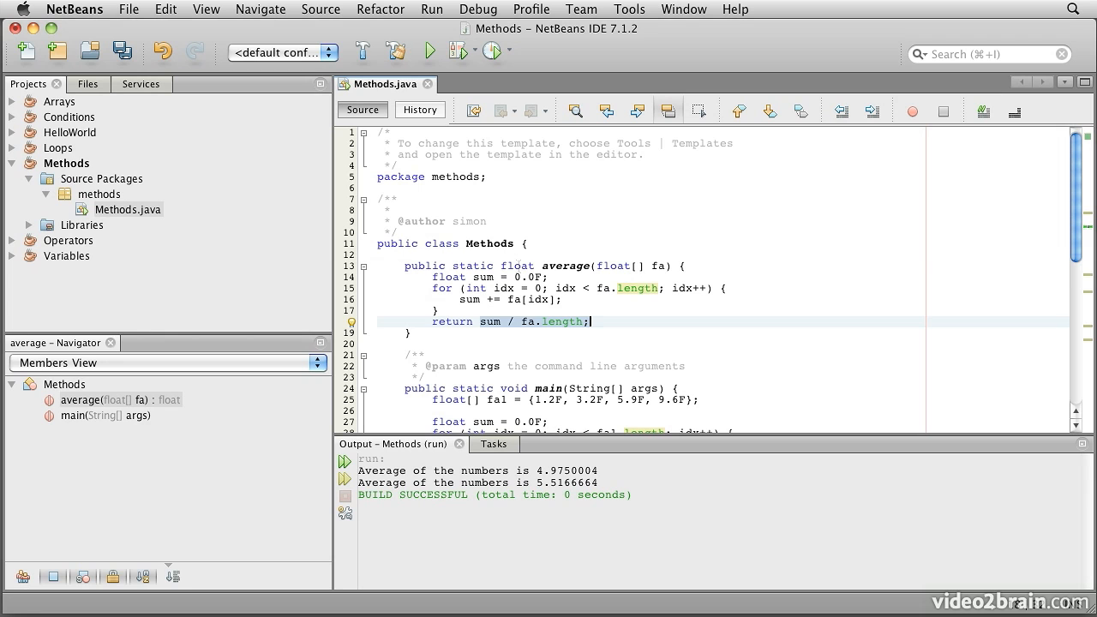
{"action": "double_click", "coordinate": [518, 266]}
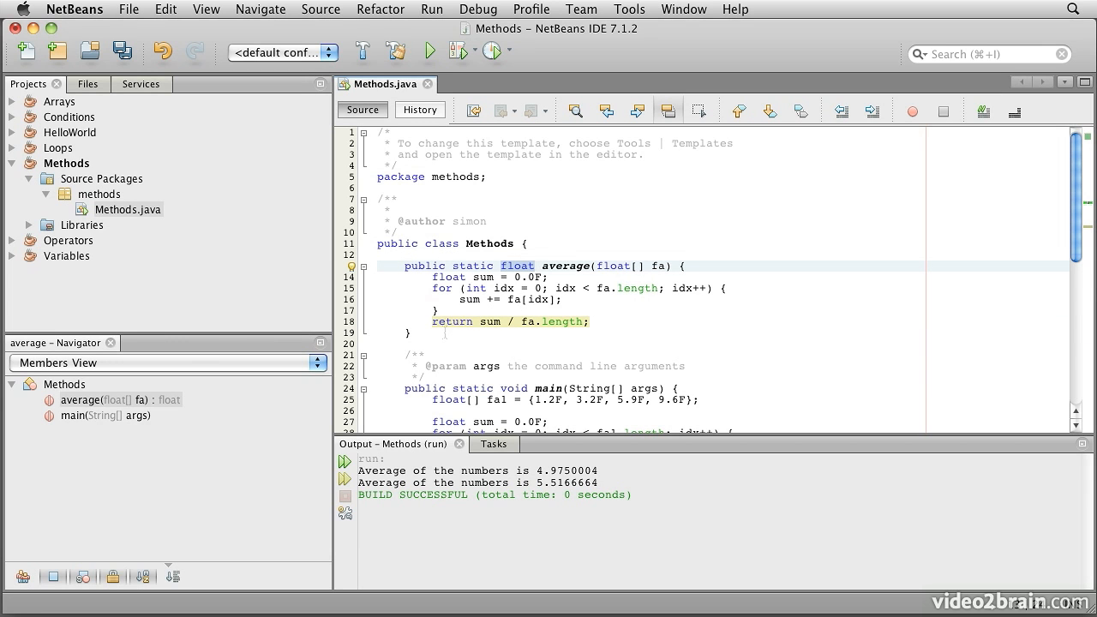
{"action": "left_click", "coordinate": [533, 265]}
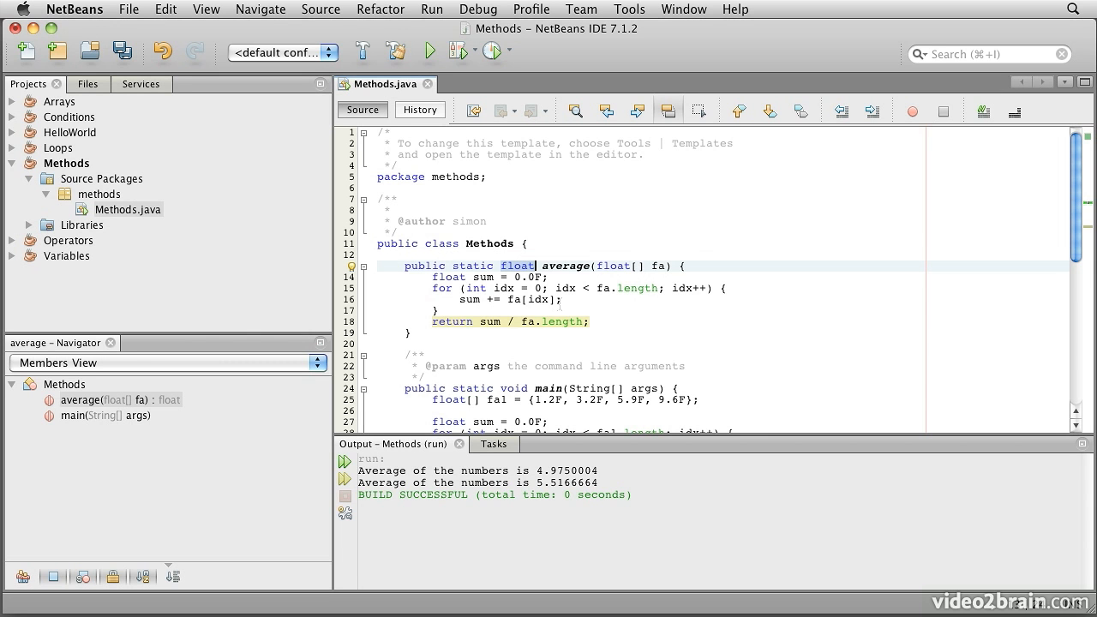
Add println calls for average(fa1) and average(fa2) in main and save the file.
{"action": "scroll", "scroll_direction": "down", "scroll_amount": 3}
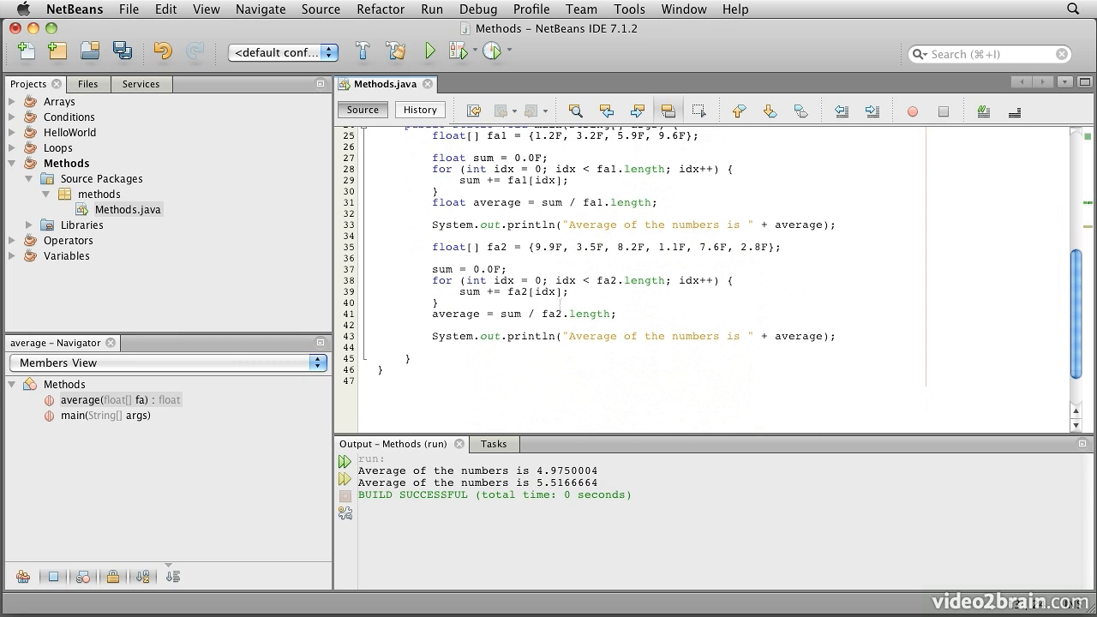
{"action": "left_click", "coordinate": [469, 350]}
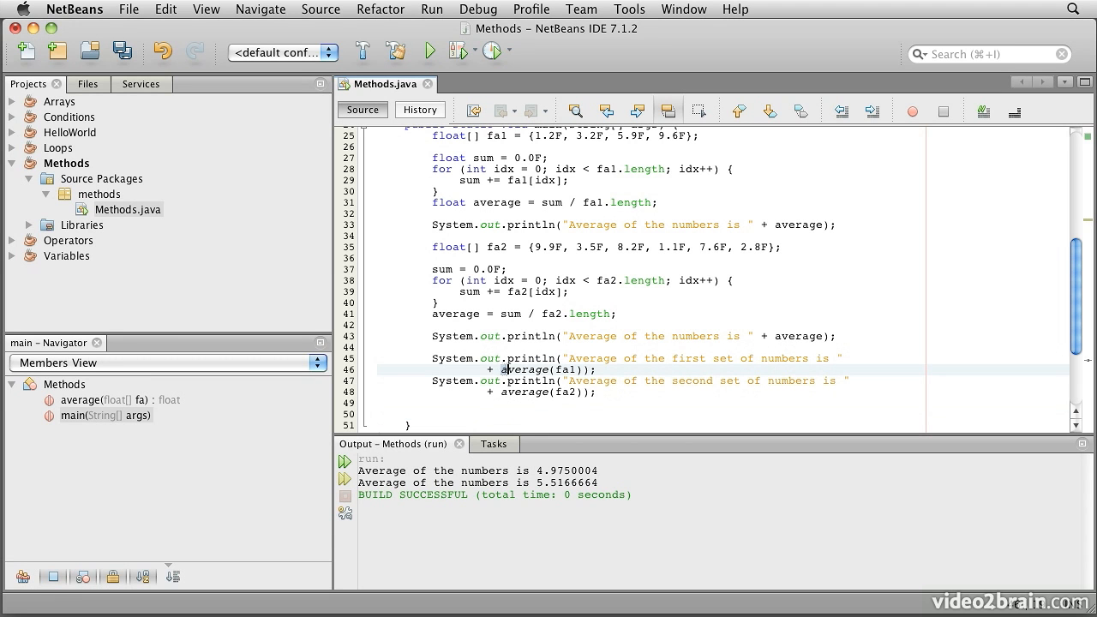
{"action": "double_click", "coordinate": [527, 369]}
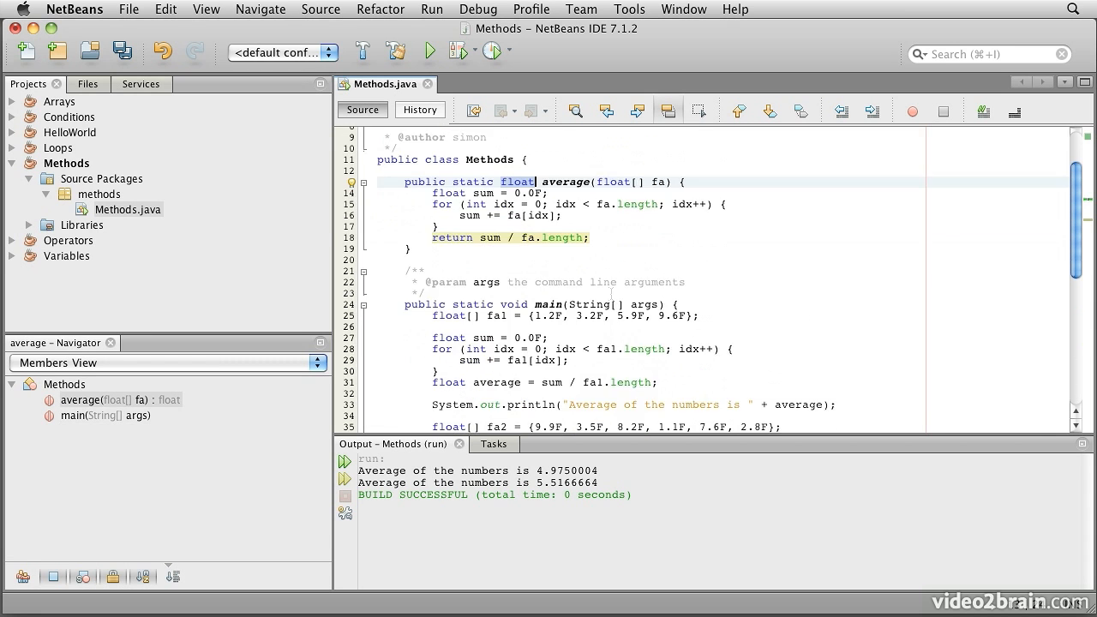
{"action": "scroll", "scroll_direction": "down", "scroll_amount": 3}
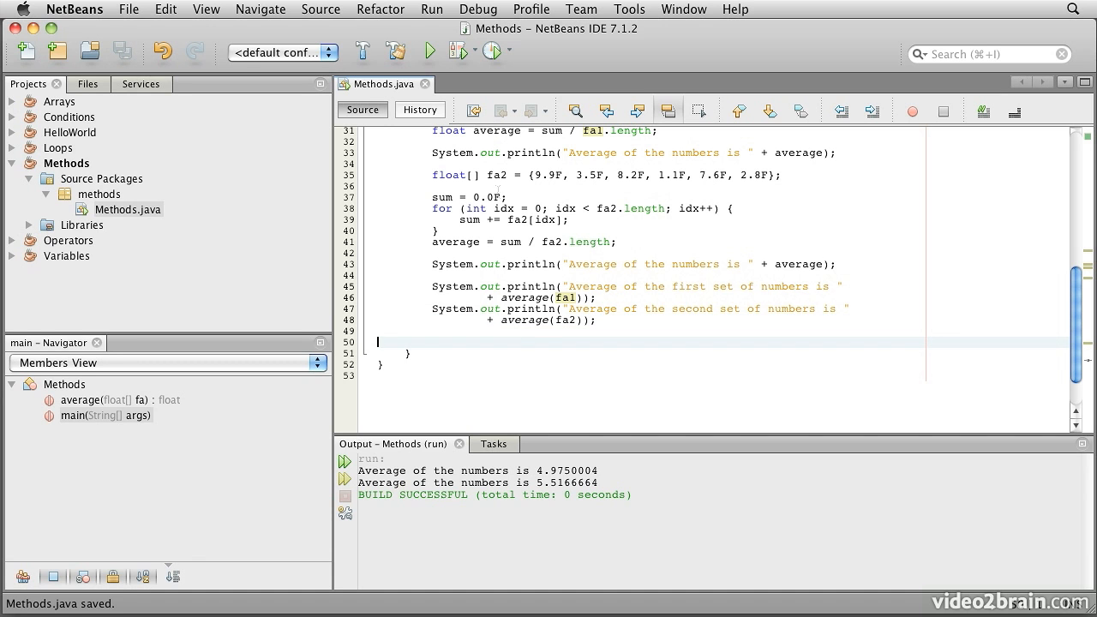
Run the program and review output: first-set average 4.9750004, second-set average 5.5166664.
{"action": "left_click", "coordinate": [428, 50]}
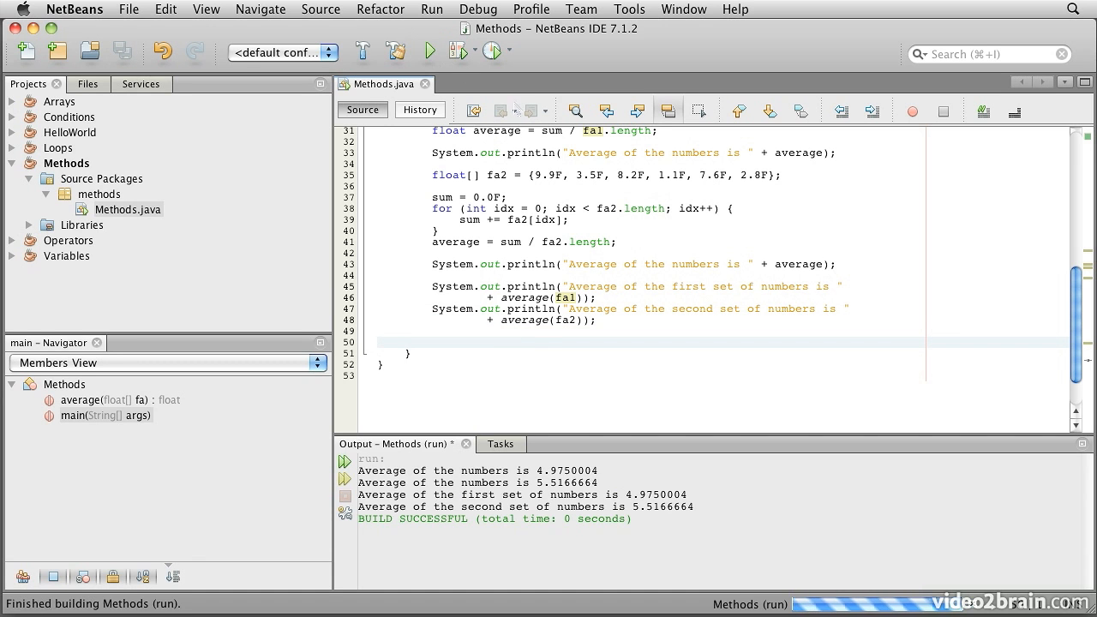
{"action": "left_click", "coordinate": [378, 341]}
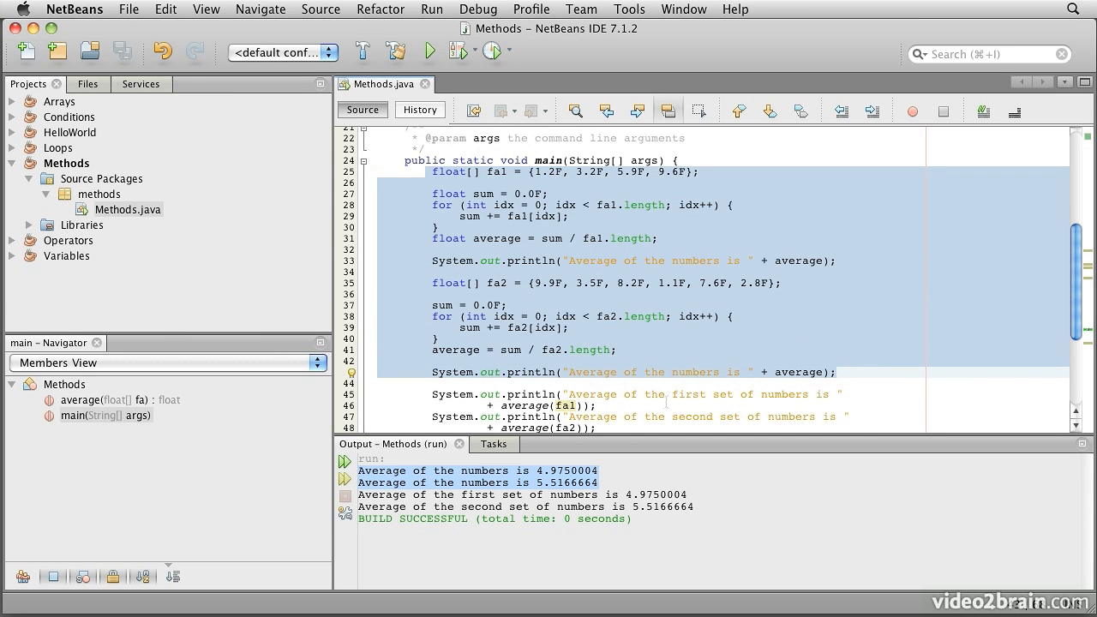
{"action": "scroll", "scroll_direction": "down", "scroll_amount": 3}
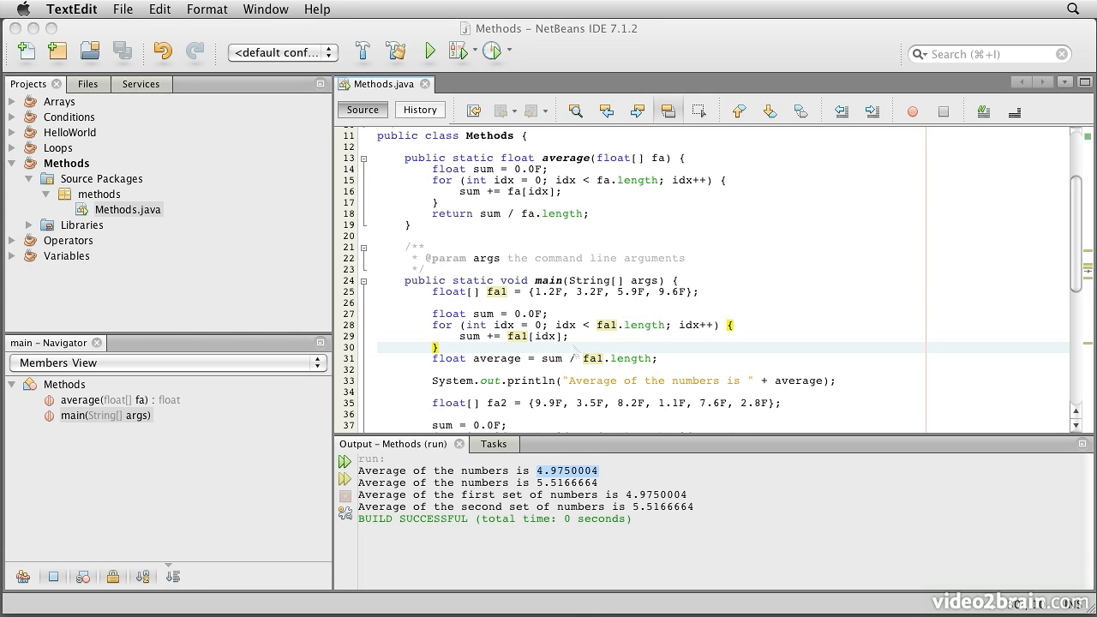
{"action": "mouse_move", "coordinate": [453, 259]}
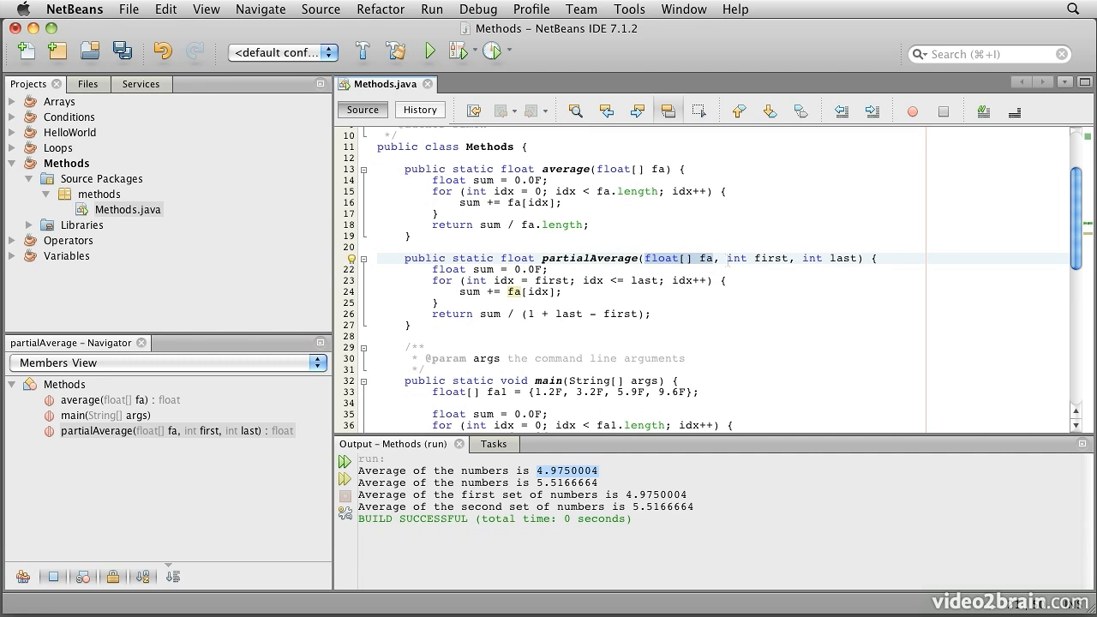
Write partialAverage(float[] fa, int first, int last) summing elements and dividing by 1 + last - first.
{"action": "left_click", "coordinate": [763, 258]}
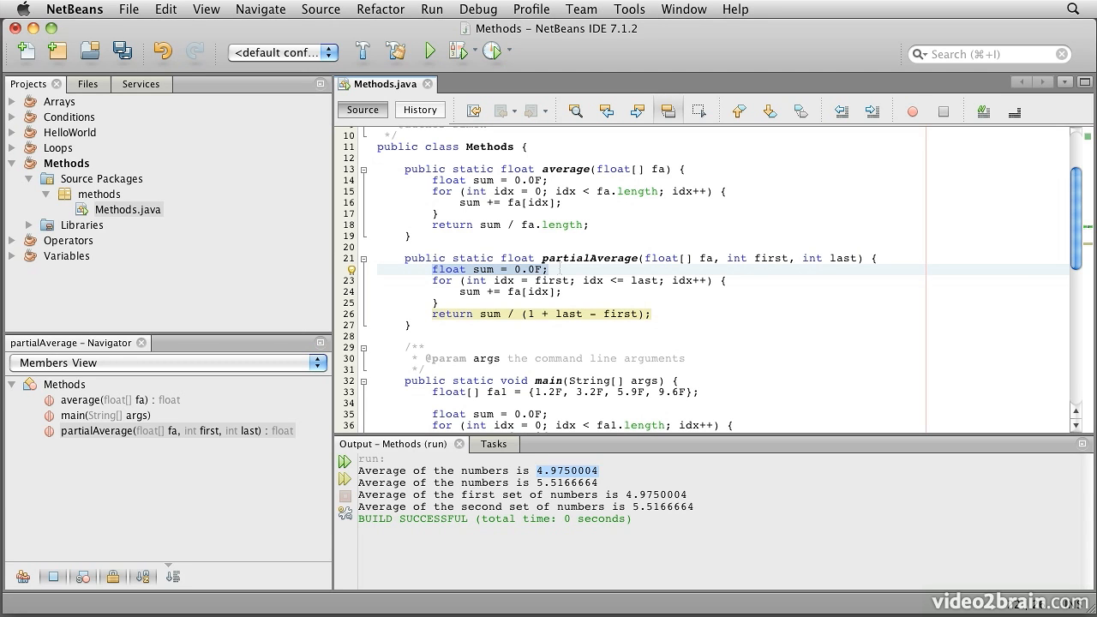
{"action": "left_click", "coordinate": [549, 269]}
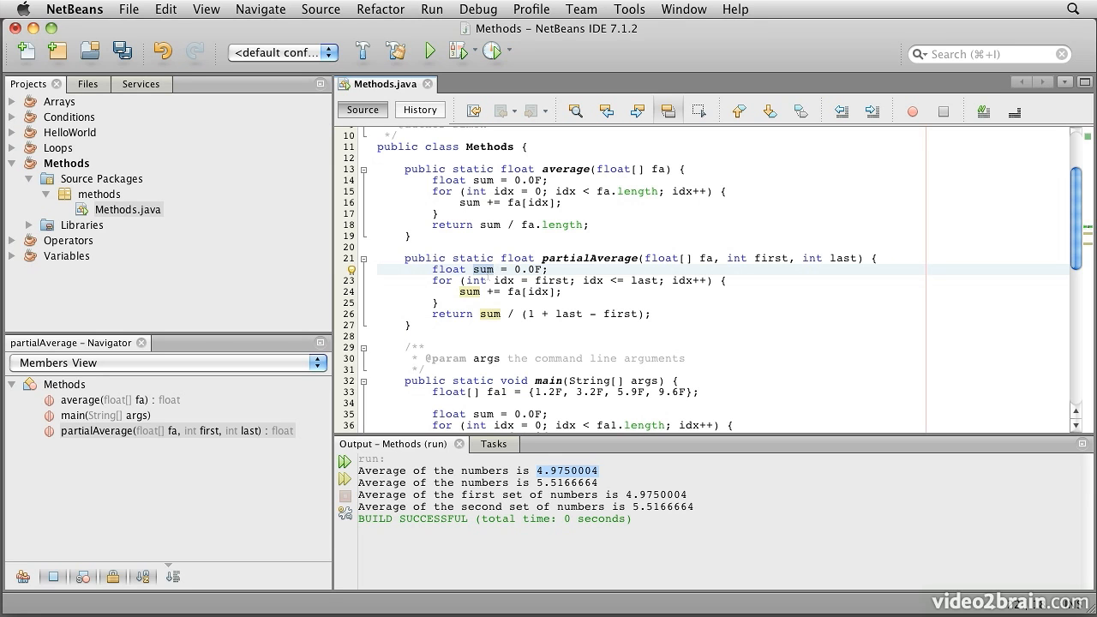
{"action": "left_click", "coordinate": [488, 269]}
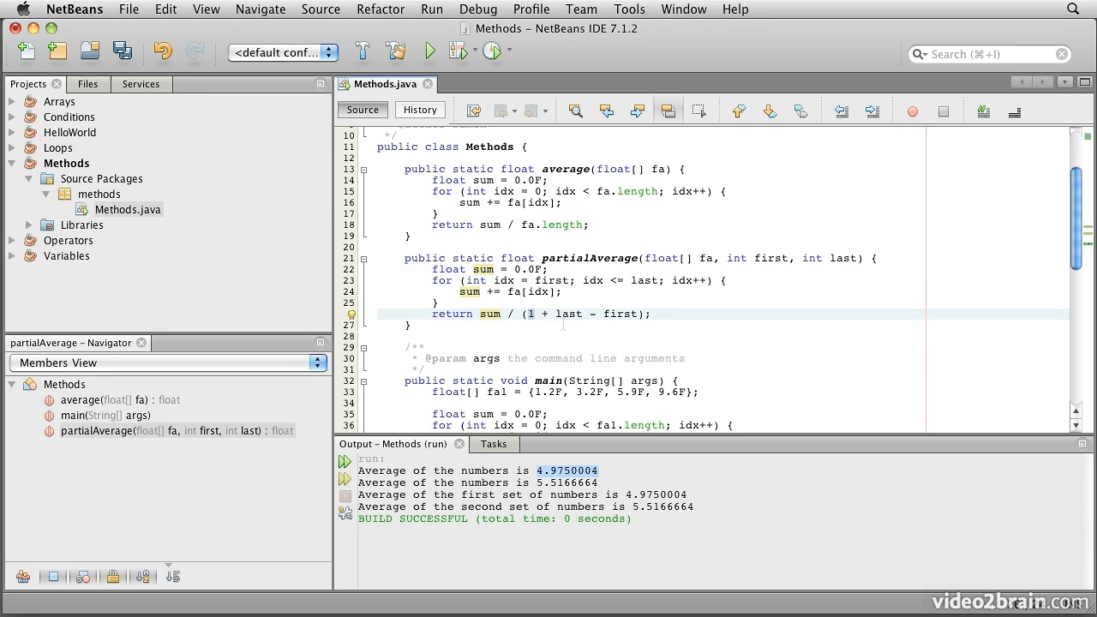
{"action": "left_click", "coordinate": [535, 314]}
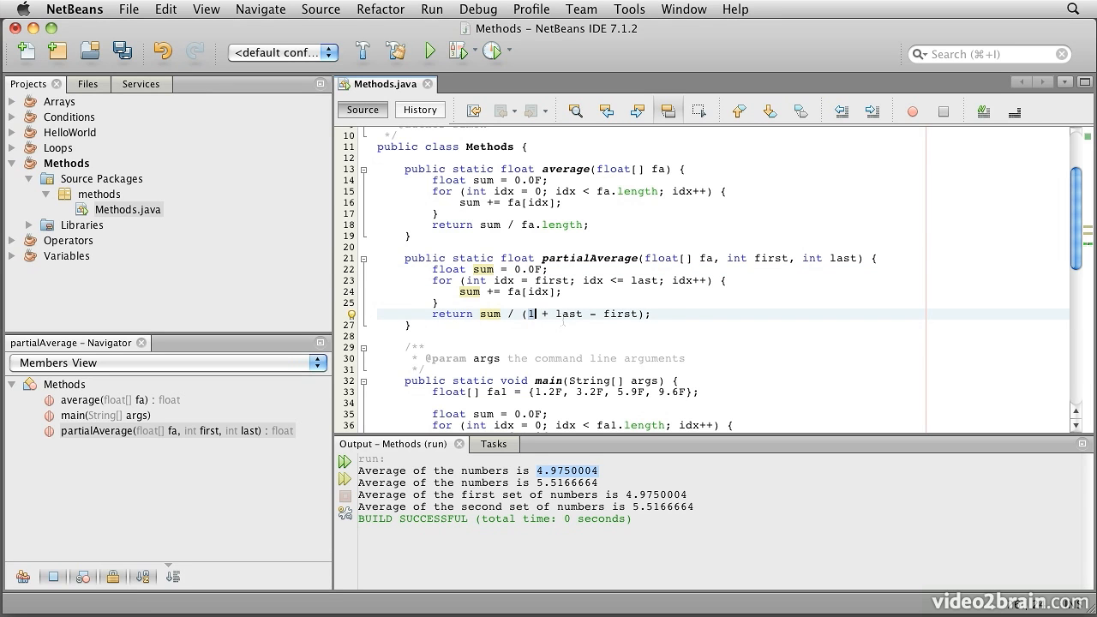
Print partialAverage(fa2, 1, 4) in main, save, and run to output 5.1.
{"action": "scroll", "scroll_direction": "down", "scroll_amount": 3}
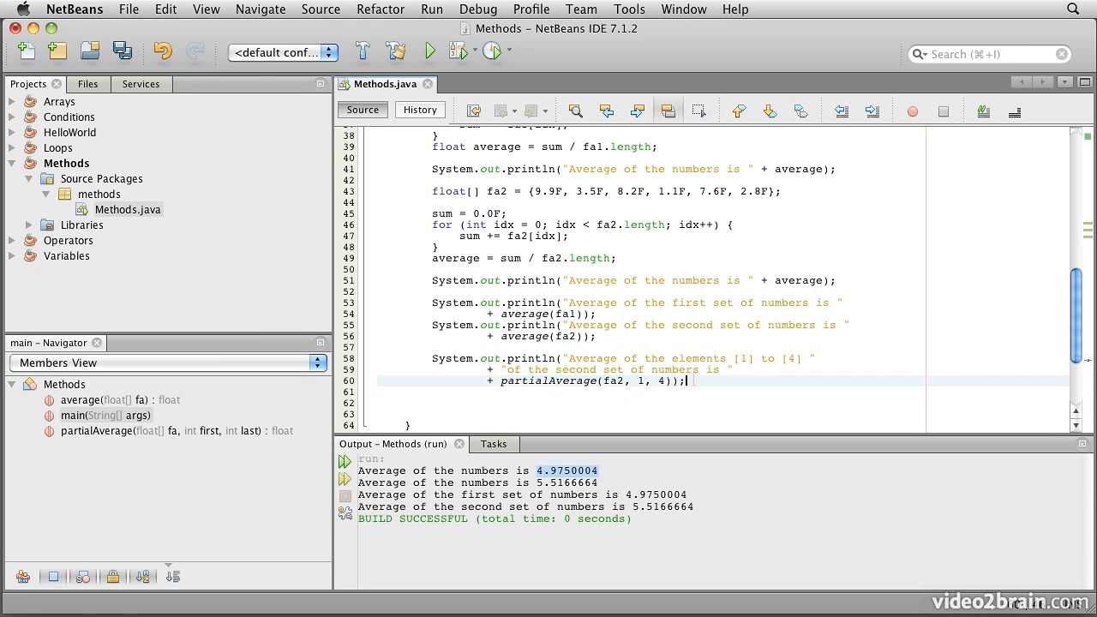
{"action": "key", "text": "cmd+s"}
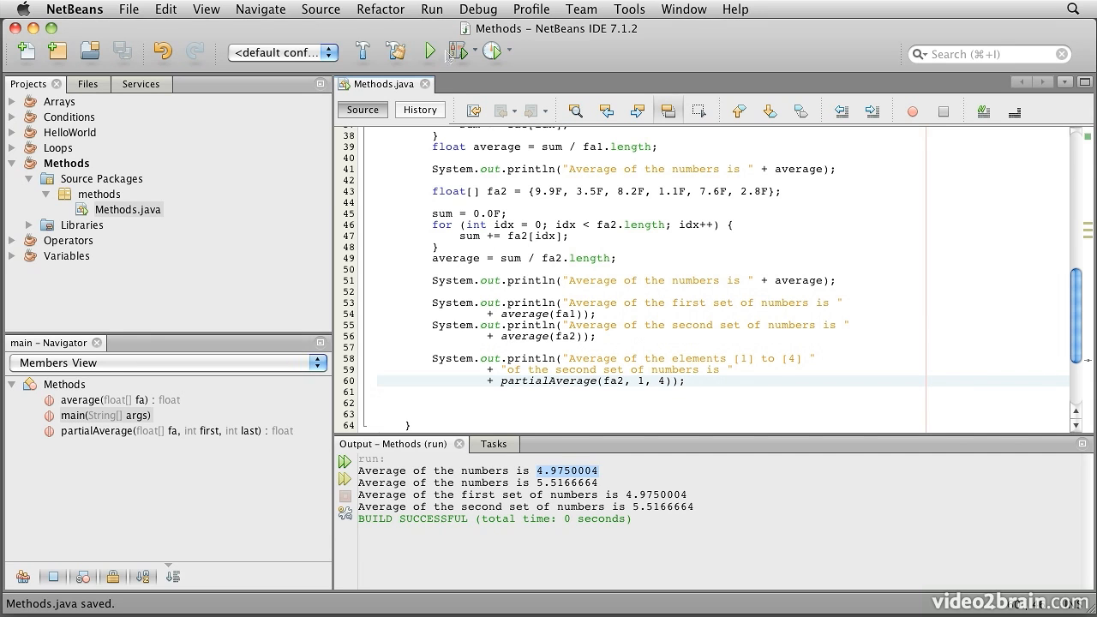
{"action": "left_click", "coordinate": [428, 52]}
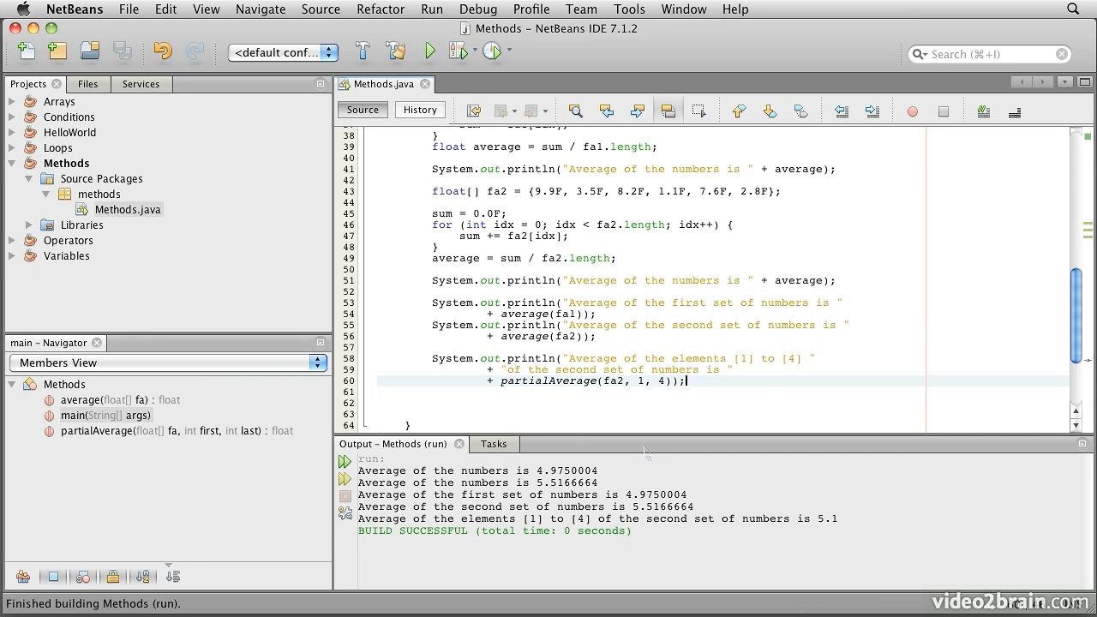
{"action": "mouse_move", "coordinate": [840, 520]}
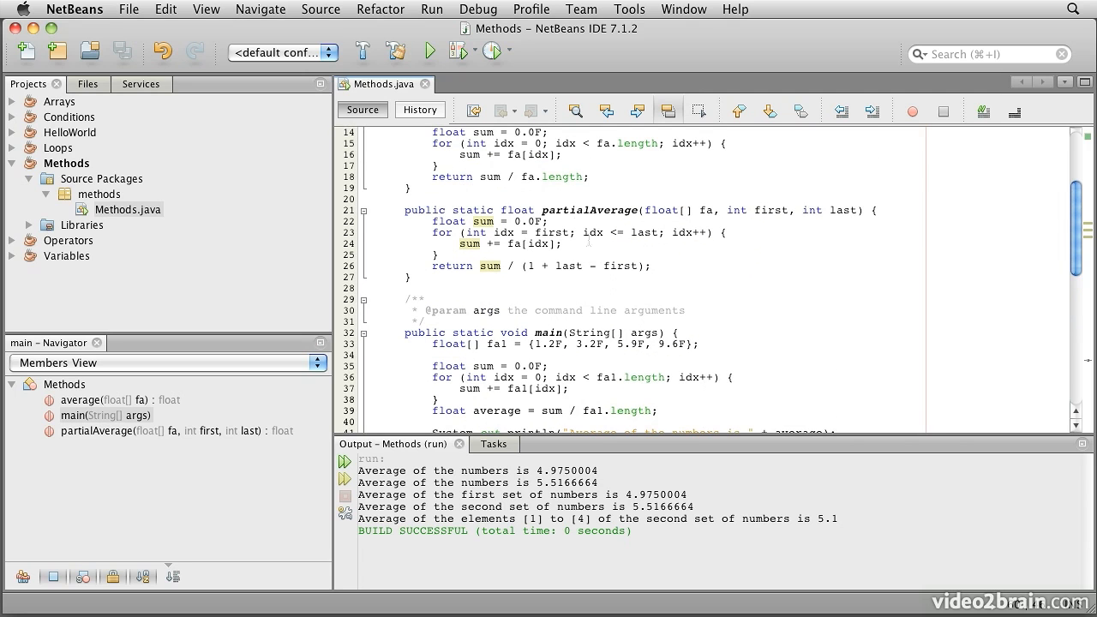
Rename the partialAverage declaration to average(float[] fa, int first, int last).
{"action": "left_click", "coordinate": [591, 210]}
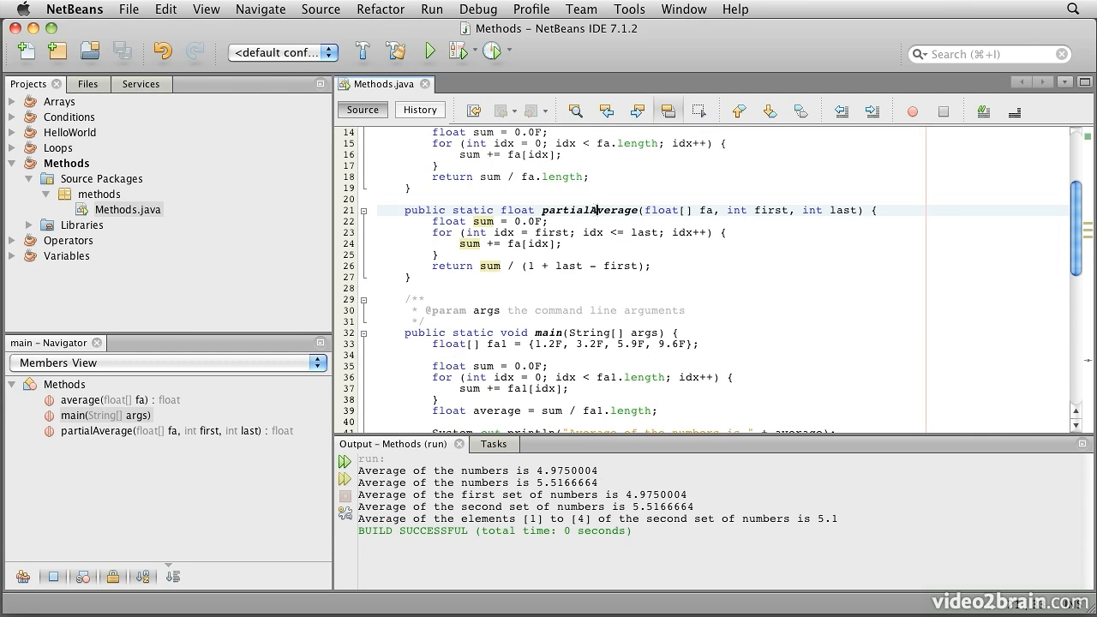
{"action": "double_click", "coordinate": [589, 210]}
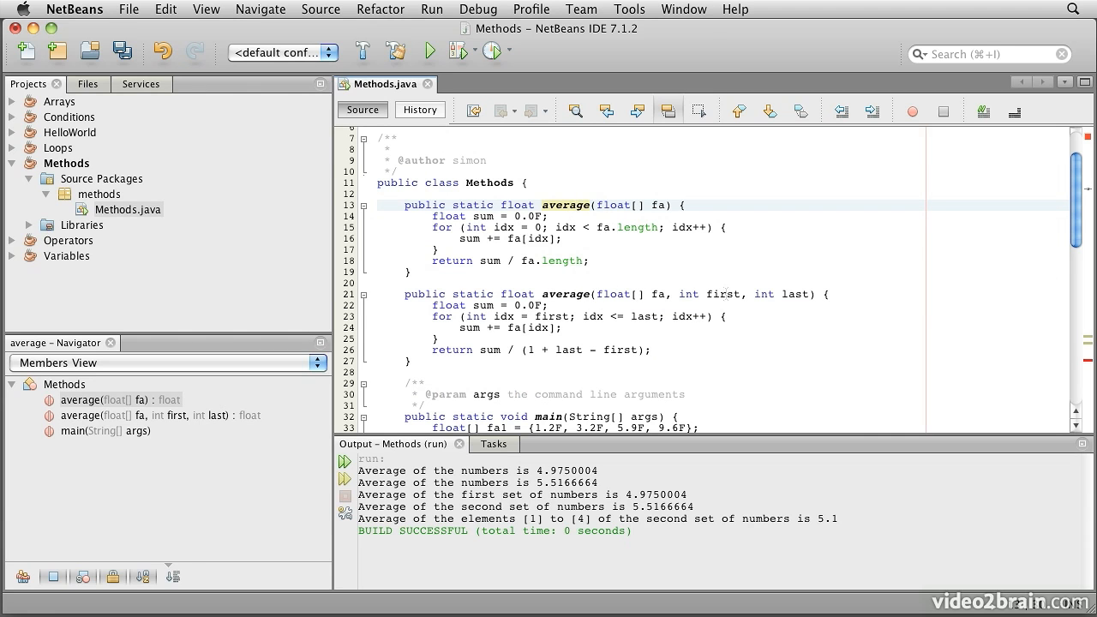
{"action": "scroll", "scroll_direction": "down", "scroll_amount": 3}
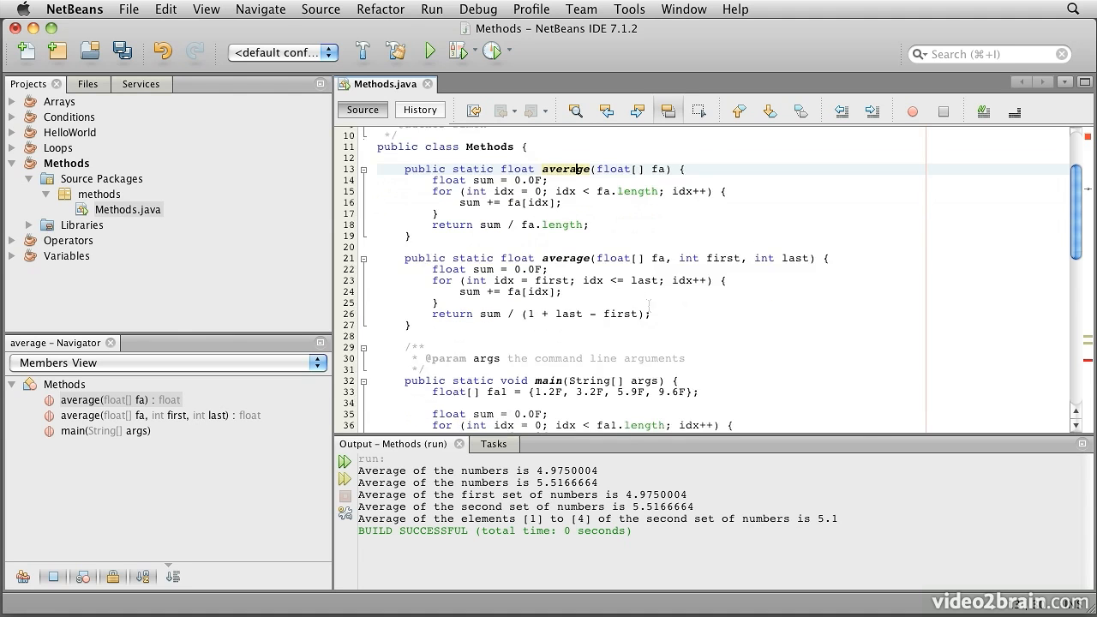
{"action": "scroll", "scroll_direction": "down", "scroll_amount": 3}
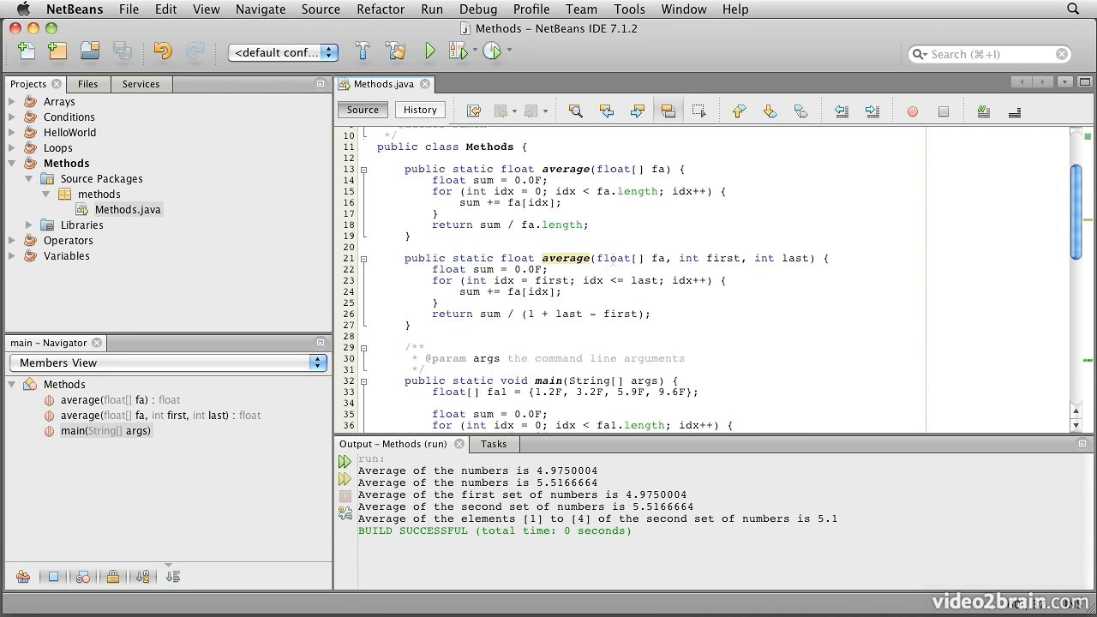
Update the call in main to average(fa2, 1, 4).
{"action": "scroll", "scroll_direction": "down", "scroll_amount": 3}
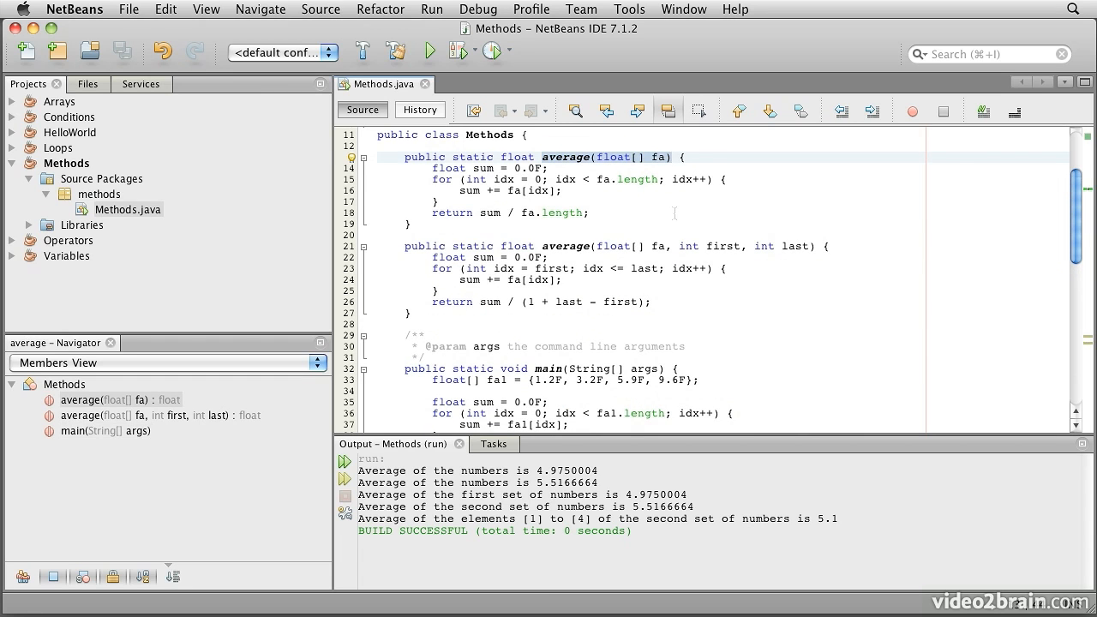
{"action": "scroll", "scroll_direction": "down", "scroll_amount": 3}
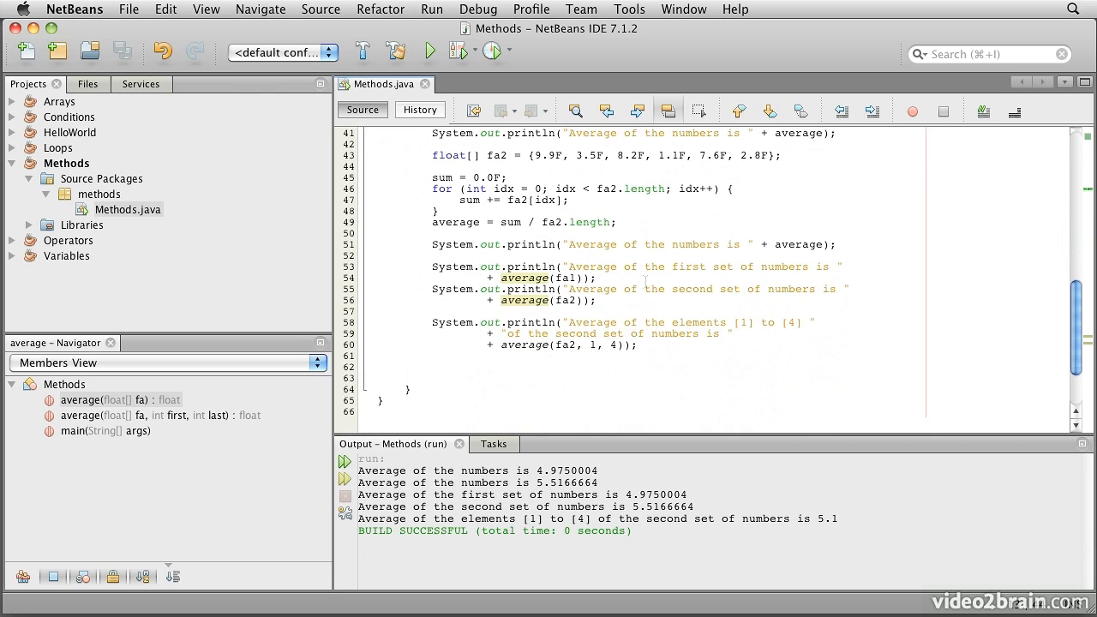
{"action": "left_click", "coordinate": [493, 367]}
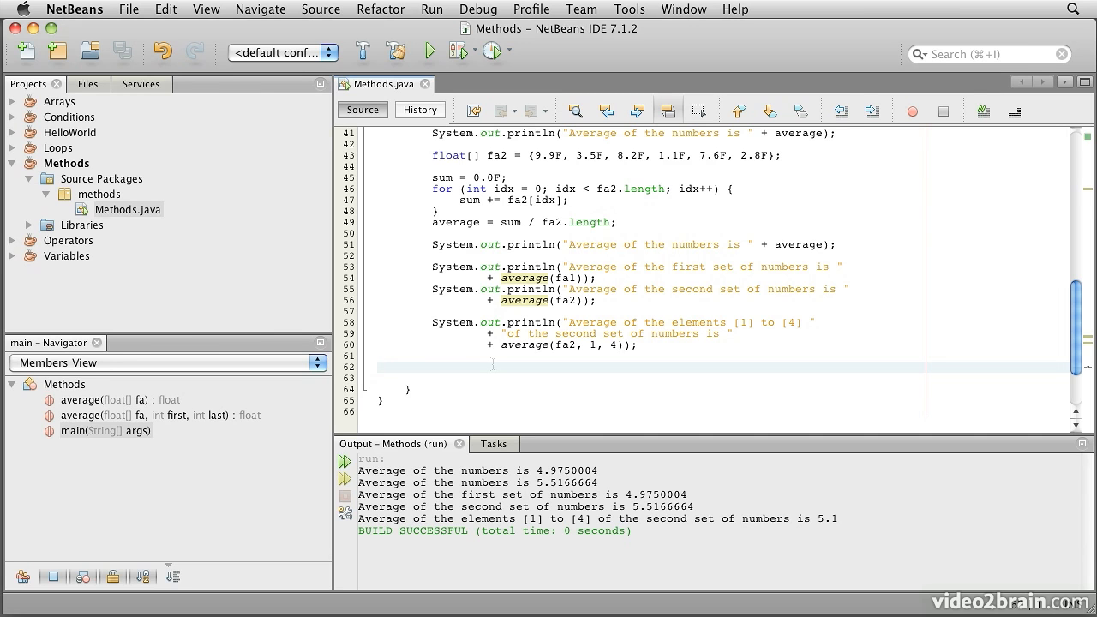
{"action": "left_click", "coordinate": [377, 366]}
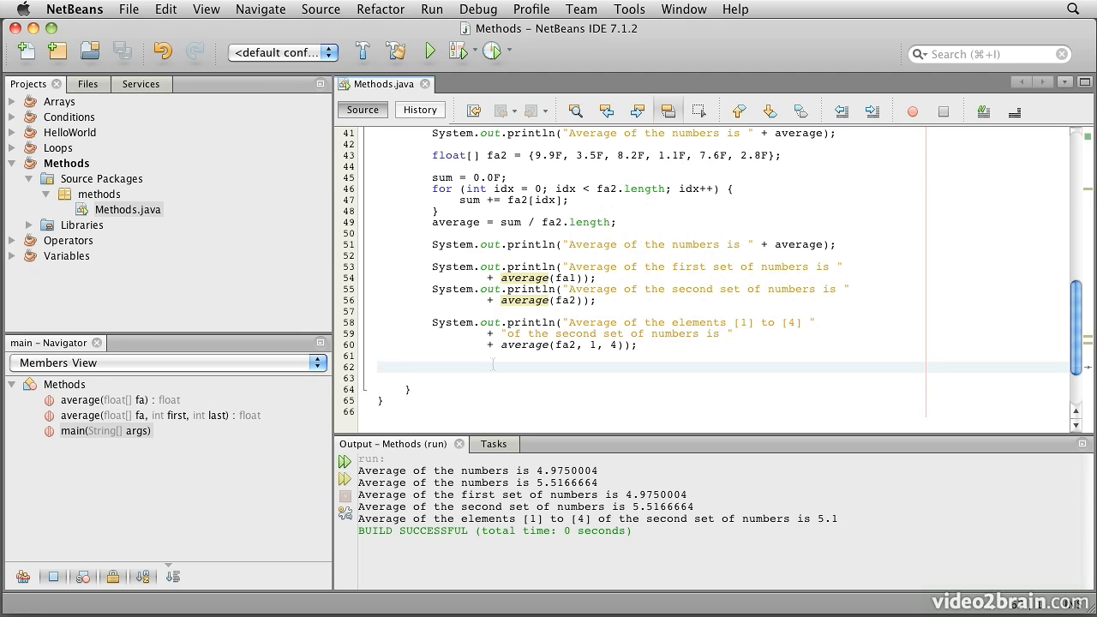
{"action": "left_click", "coordinate": [378, 366]}
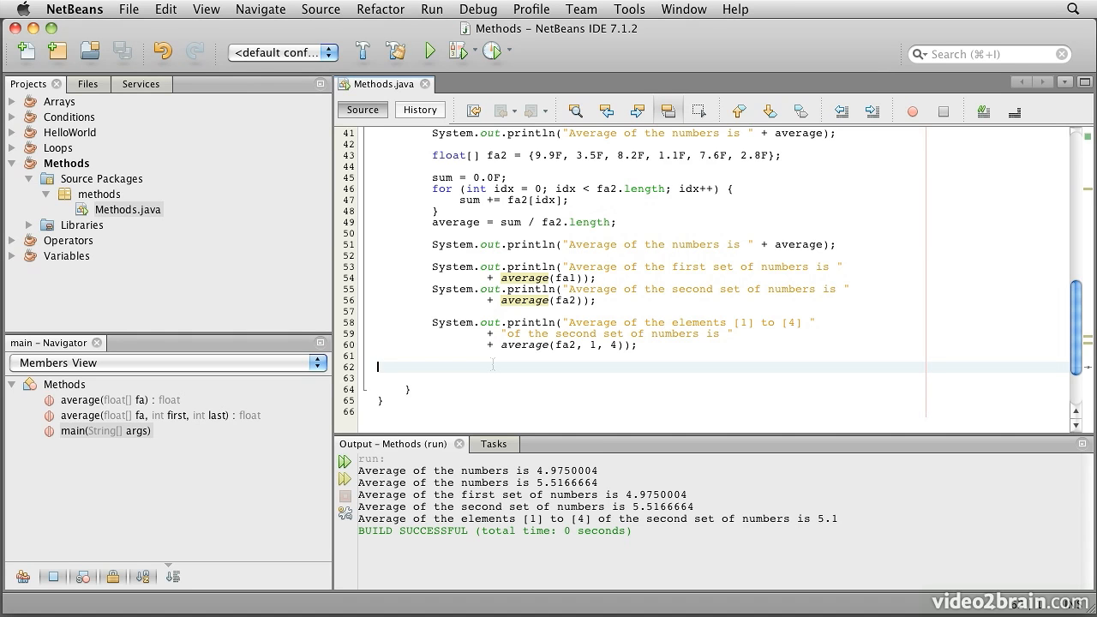